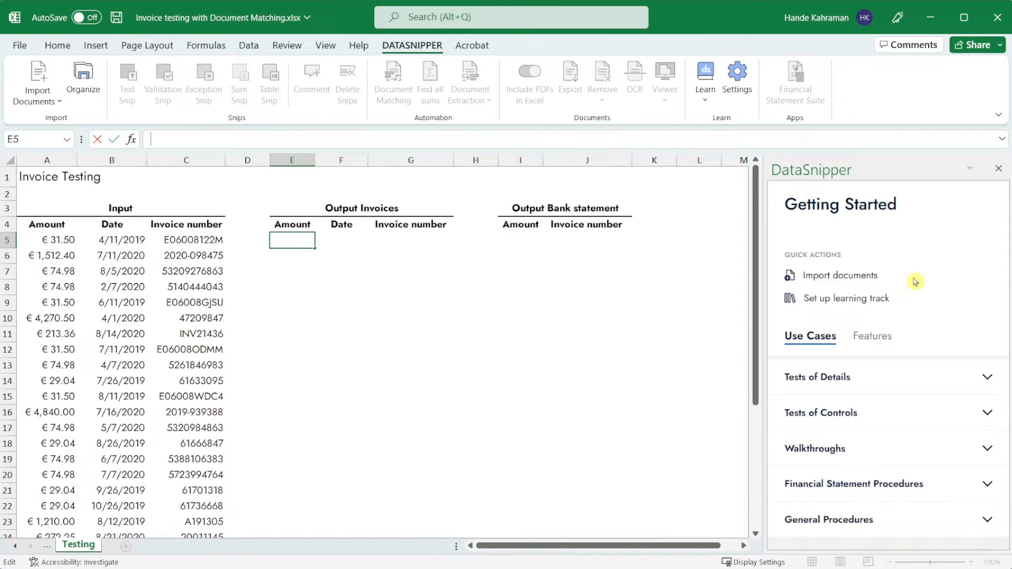
mouse_move(116, 103)
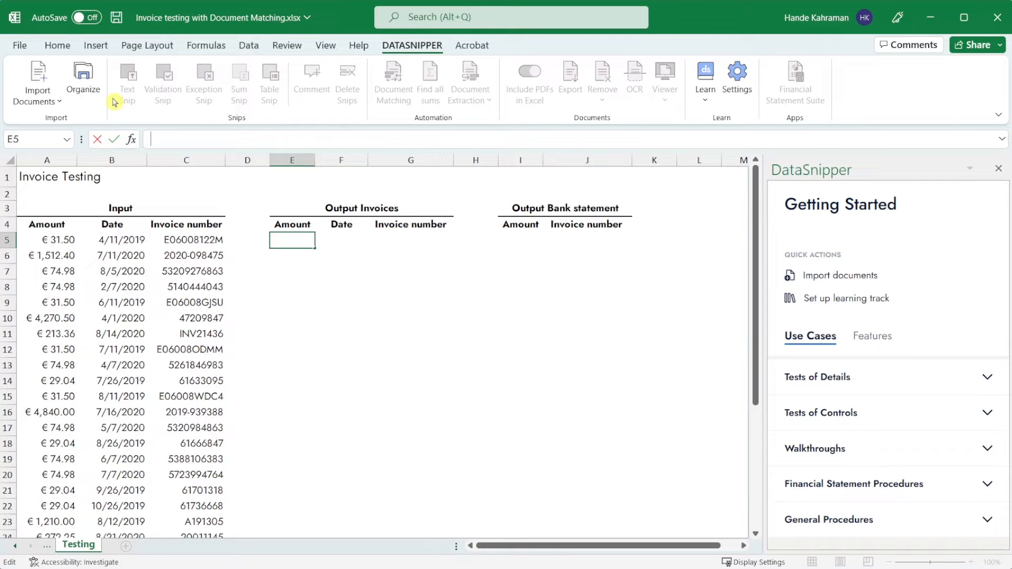
Step: Review the 30 imported PDFs in the Document Organizer and confirm with Ok
click(35, 79)
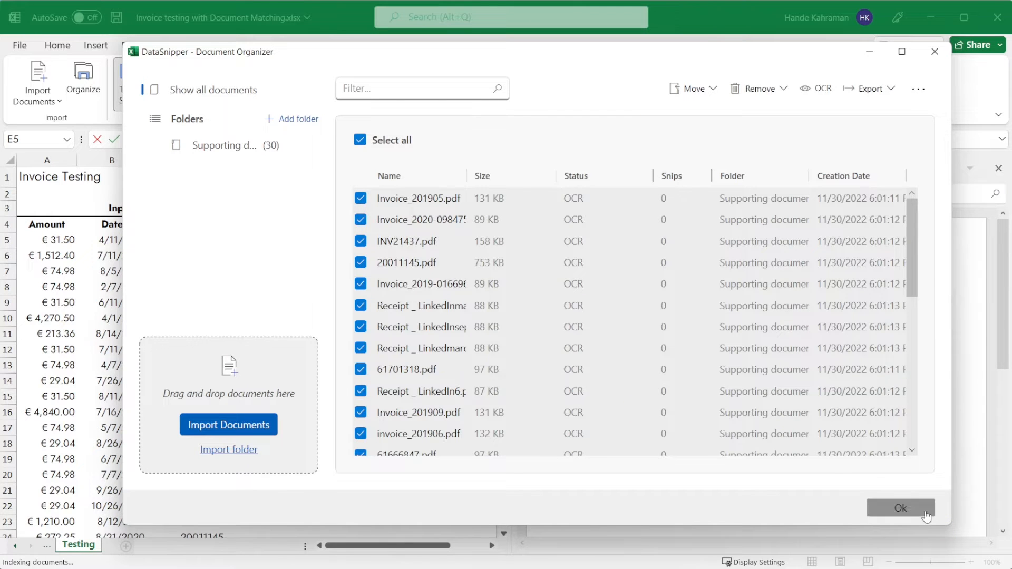
click(901, 507)
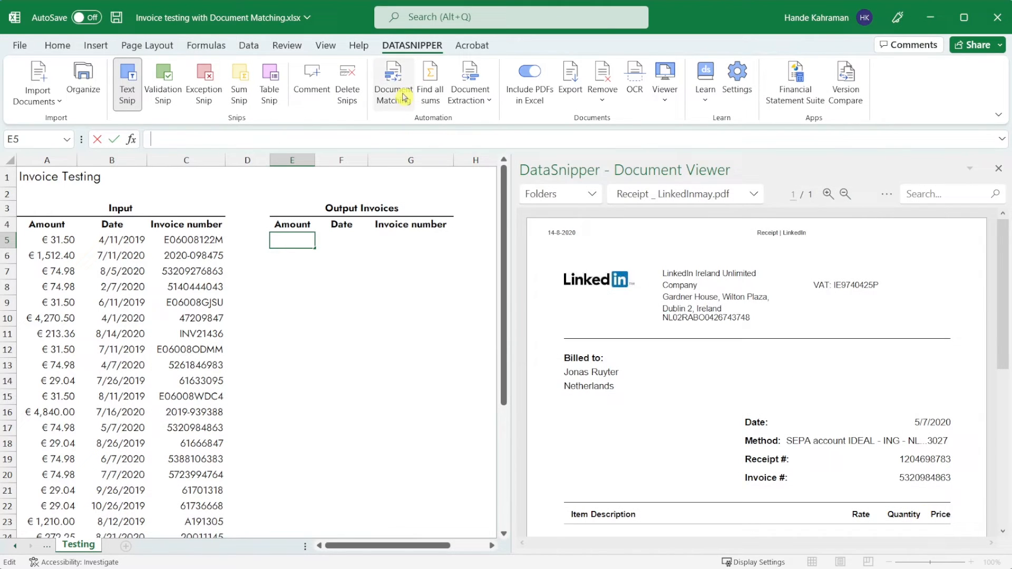
Step: Start a new document match using Input table A4:C33 with the first row as headers
click(392, 74)
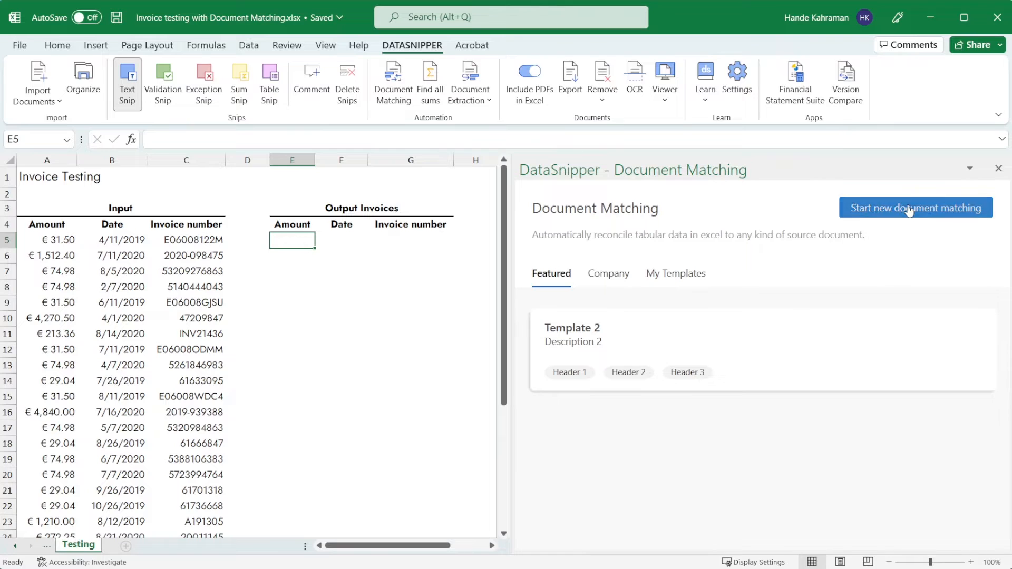
click(915, 207)
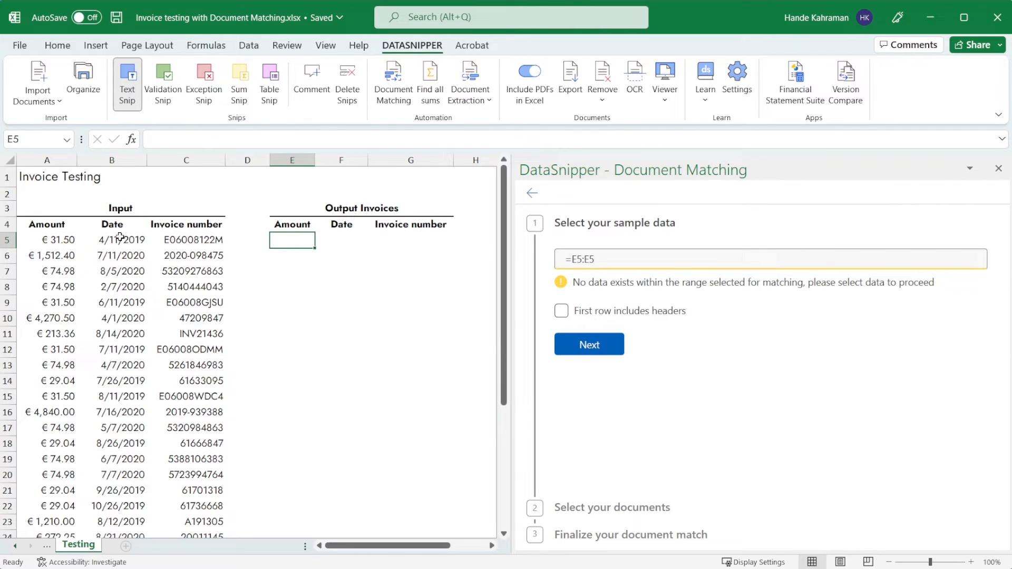
click(46, 224)
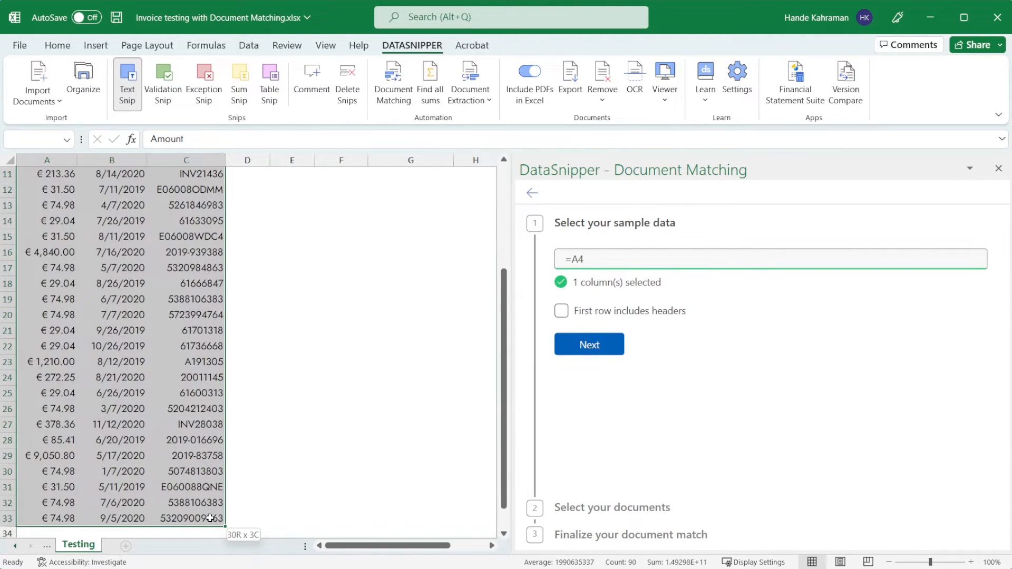
click(561, 311)
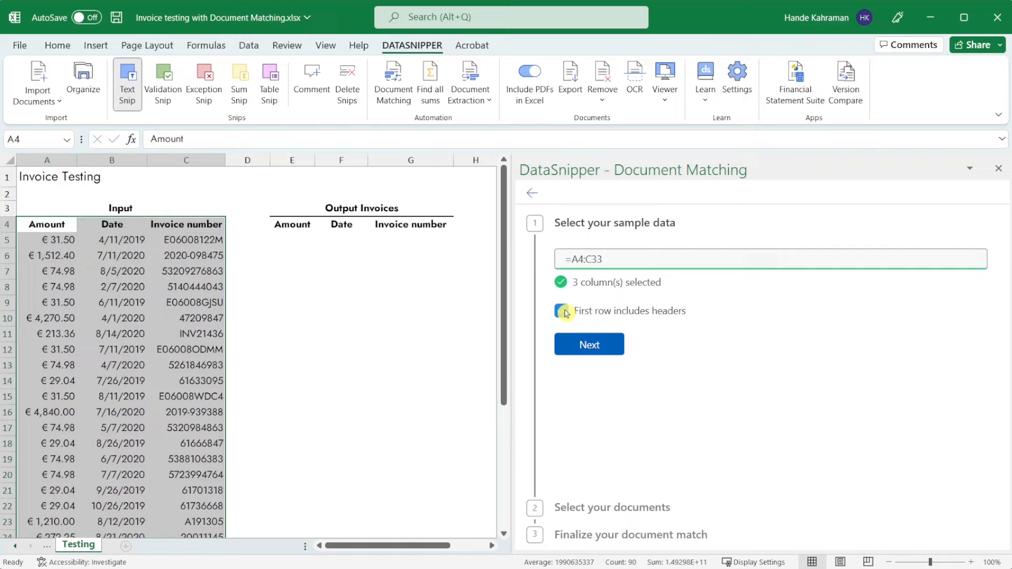
Step: Choose to match against separate document folders and begin adding a new folder
click(588, 344)
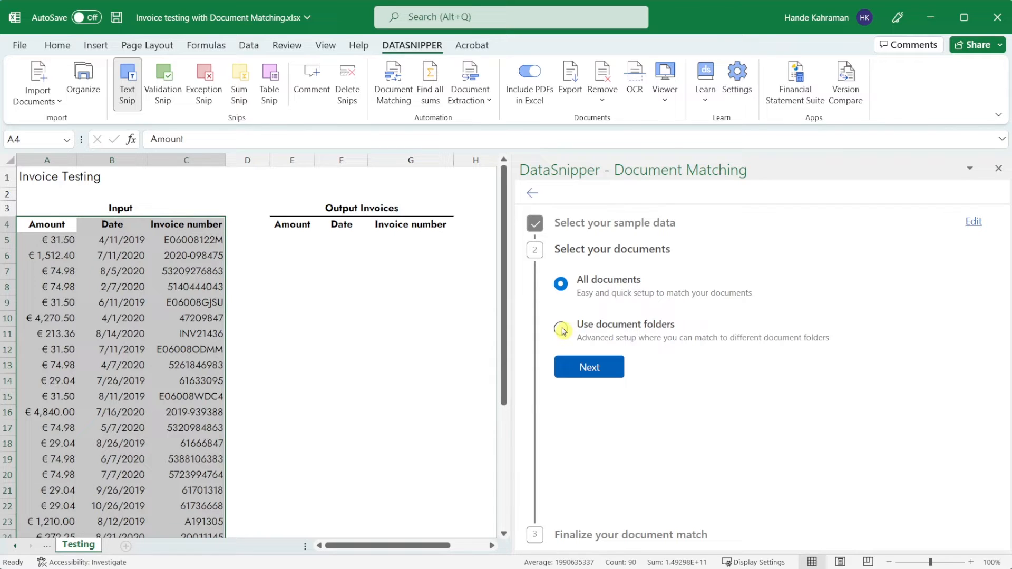
click(560, 329)
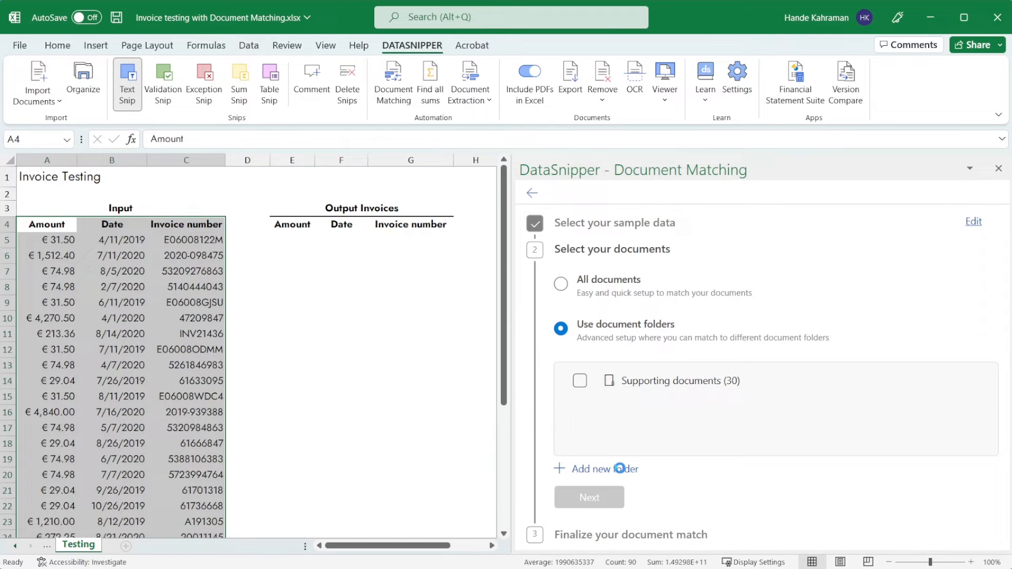
click(604, 469)
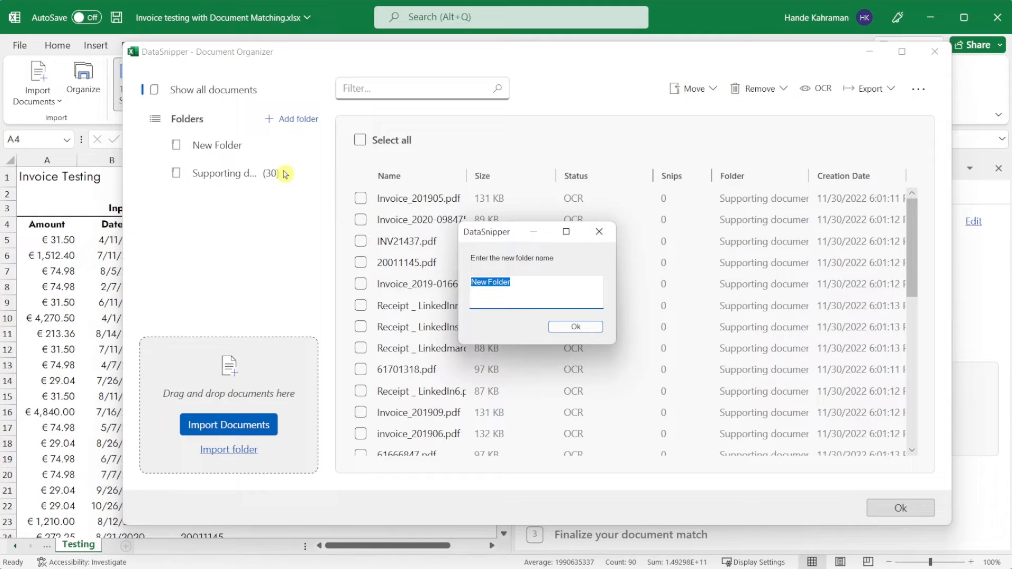
Step: Create a 'Bank statement' folder and move Bank statement.pdf into it via the 'bank' filter
text(Bank stateme)
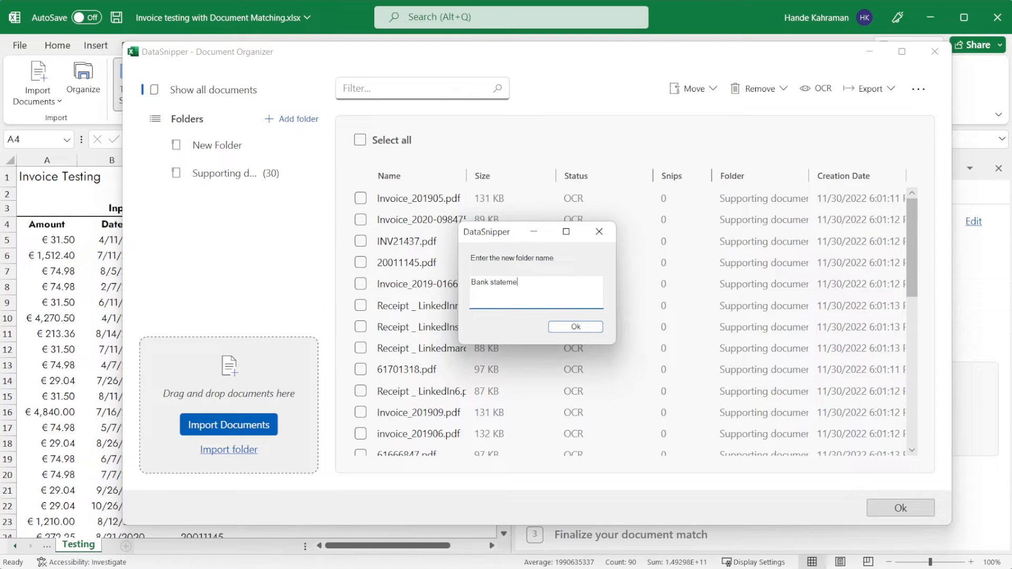
click(575, 327)
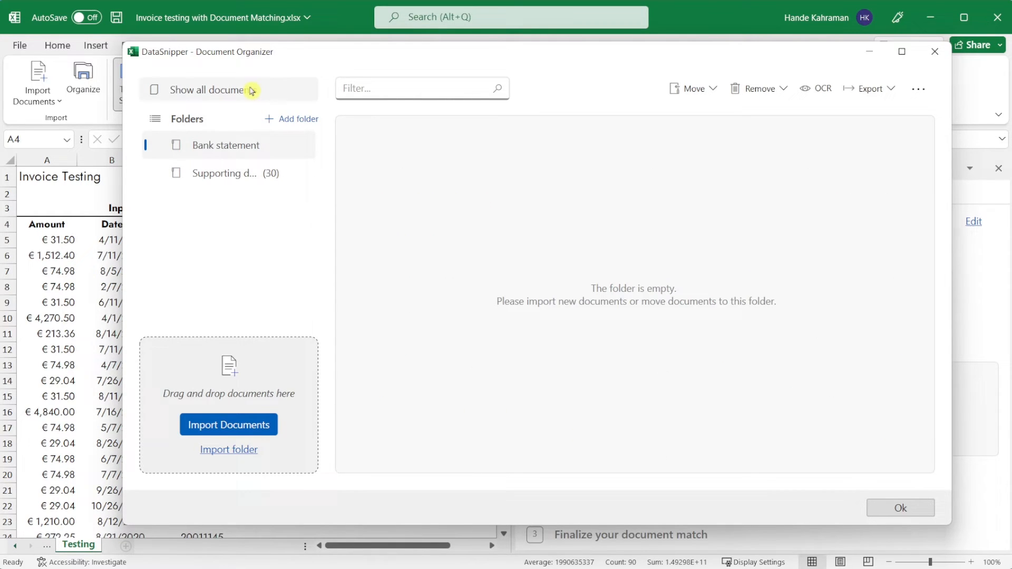
text(bank)
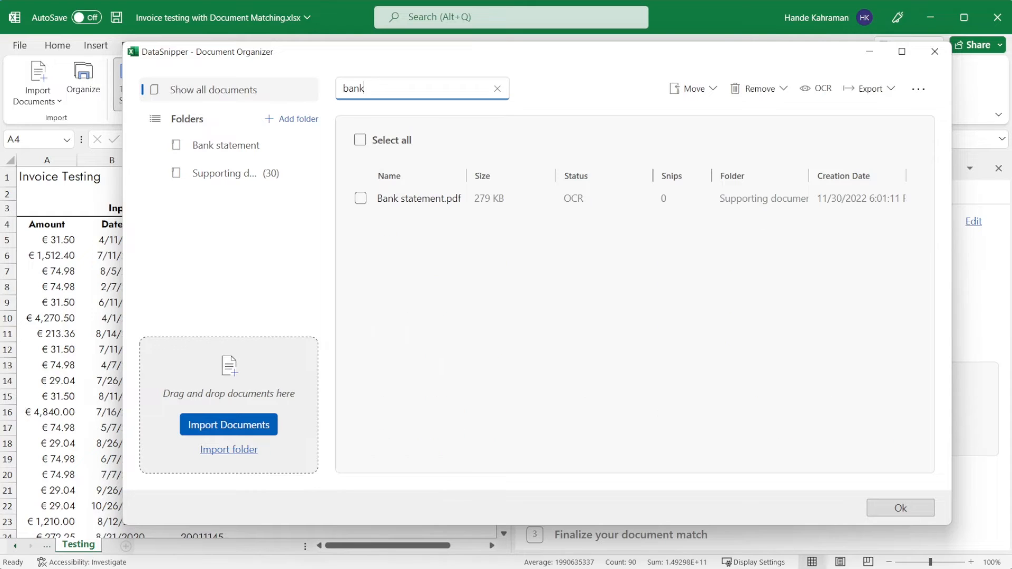
click(359, 139)
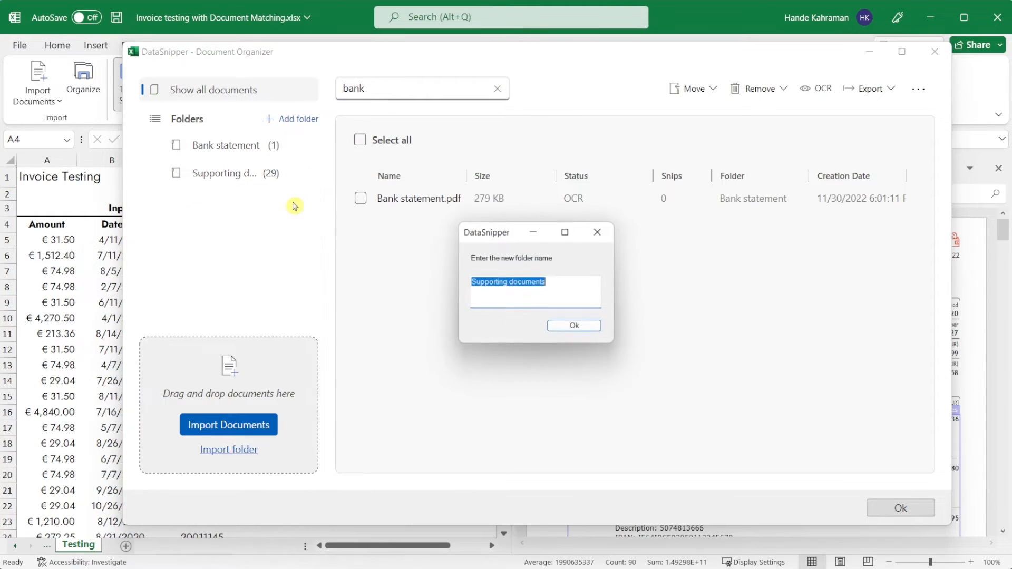
Step: Rename Supporting documents to 'Invoices' and include both folders in the match
text(Invoices)
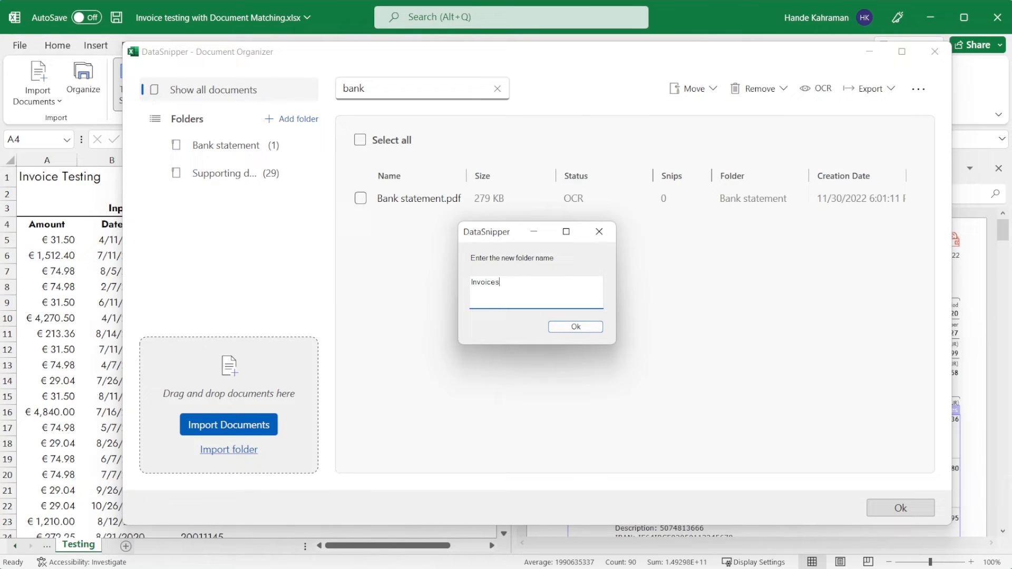
click(575, 327)
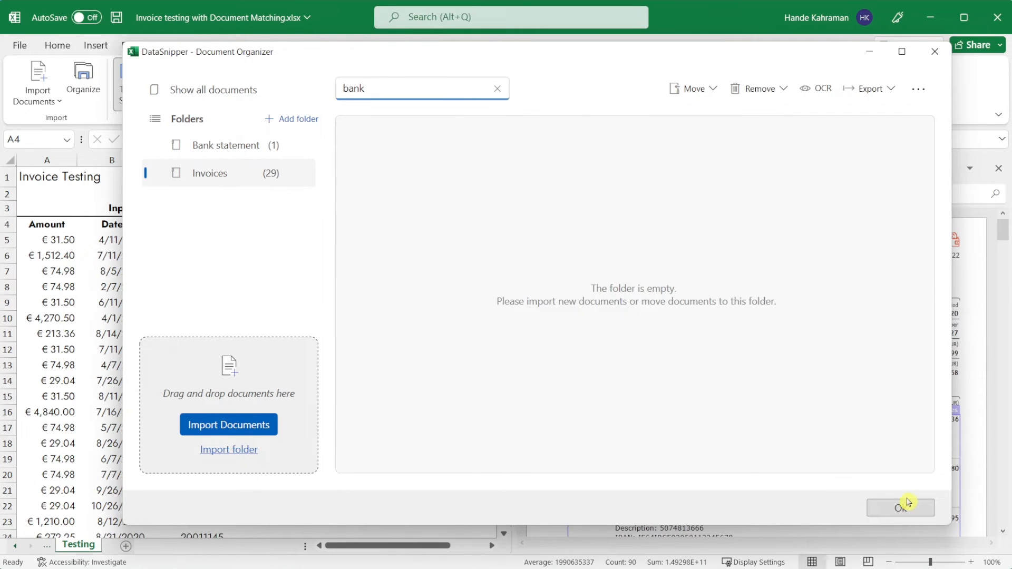
click(900, 508)
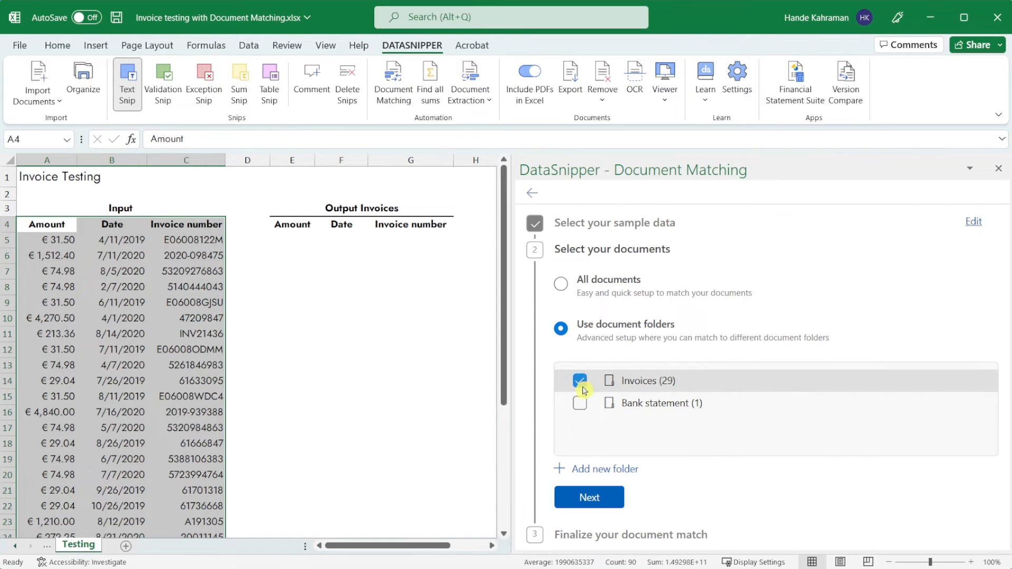
click(588, 497)
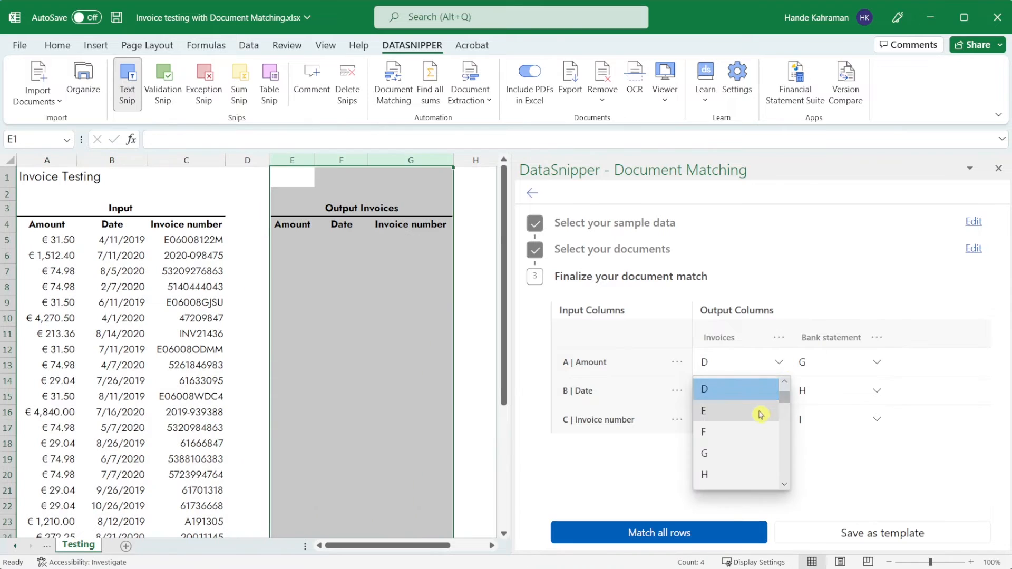
Step: Map Invoices outputs to columns E, F, G and Bank statement outputs to I, No Output, J
click(703, 411)
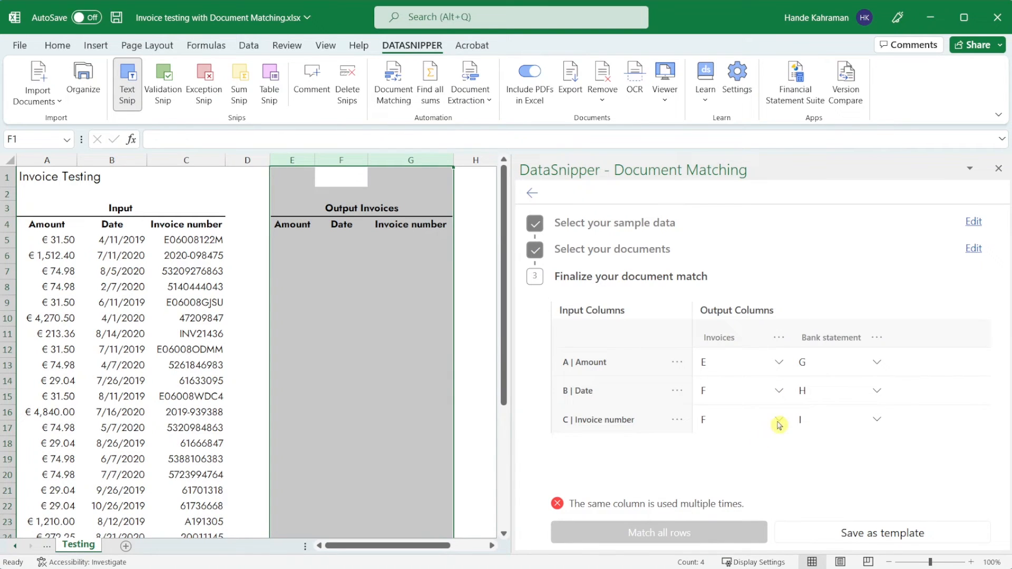
click(877, 362)
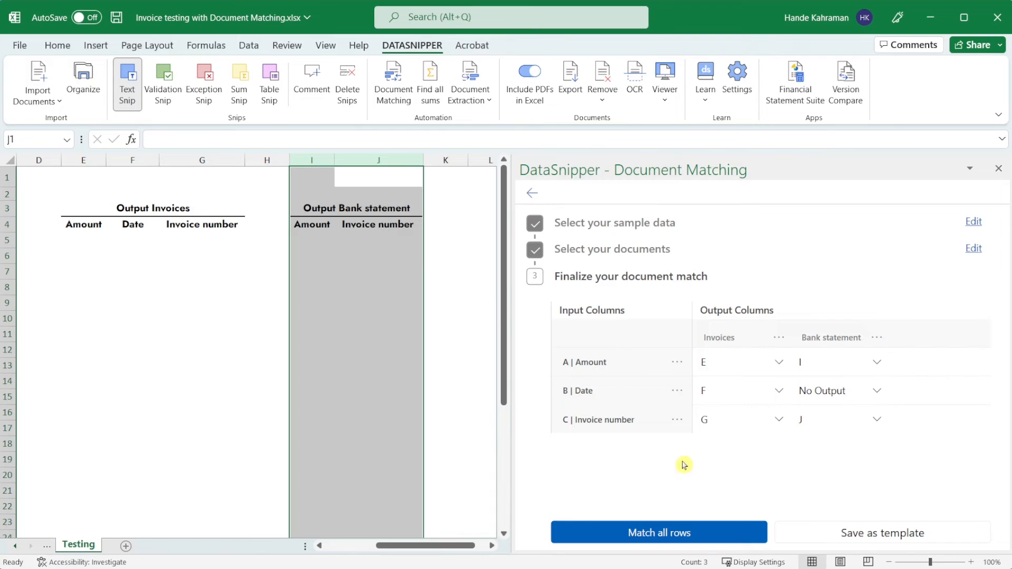
Step: Match all rows, dismiss the finished message and check the first matched amount against its invoice
click(659, 532)
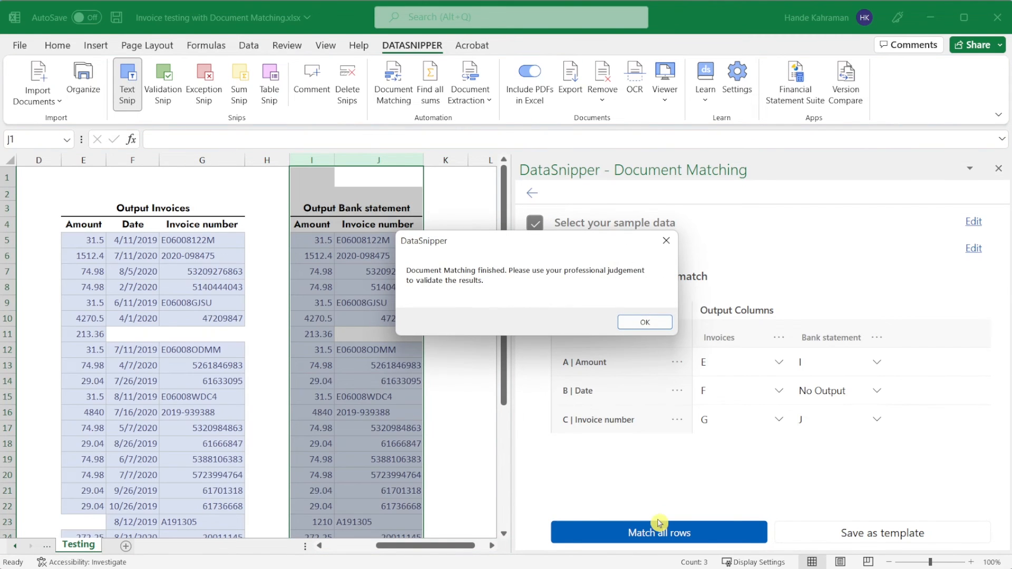
click(645, 322)
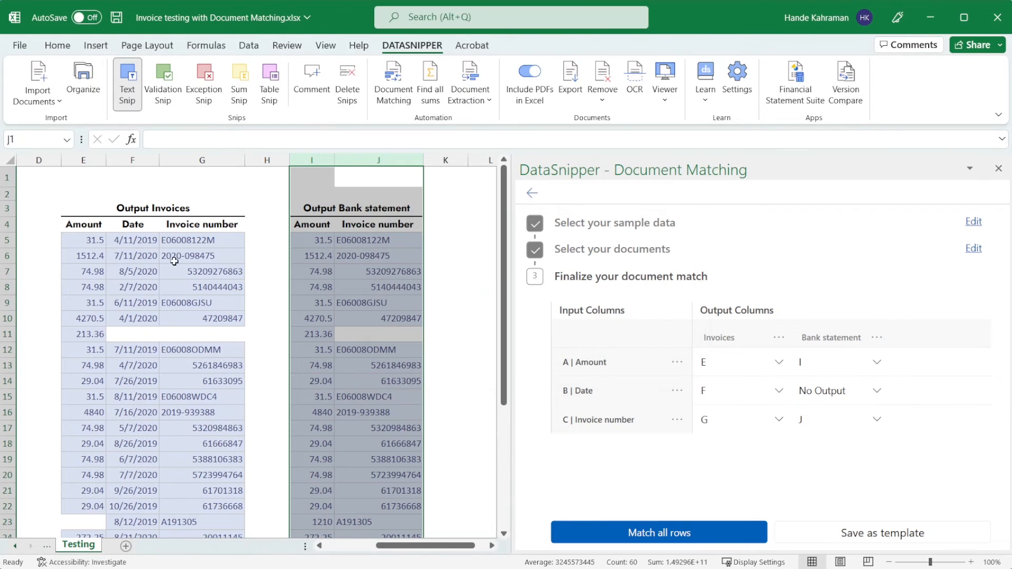
click(83, 241)
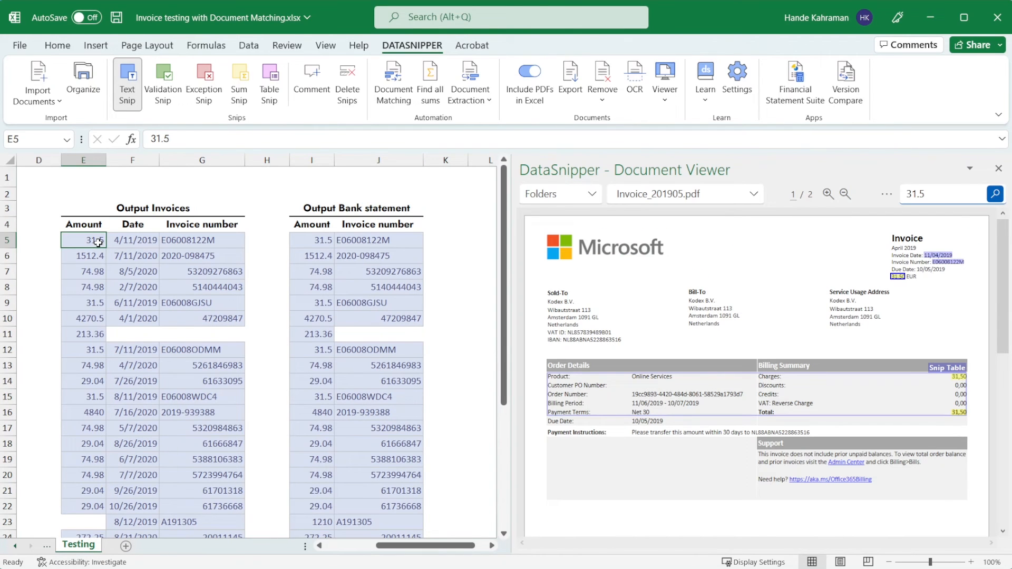
Step: Trace the 1512.4 and 74.98 amounts to their invoice, LinkedIn receipt and bank statement entries
click(83, 256)
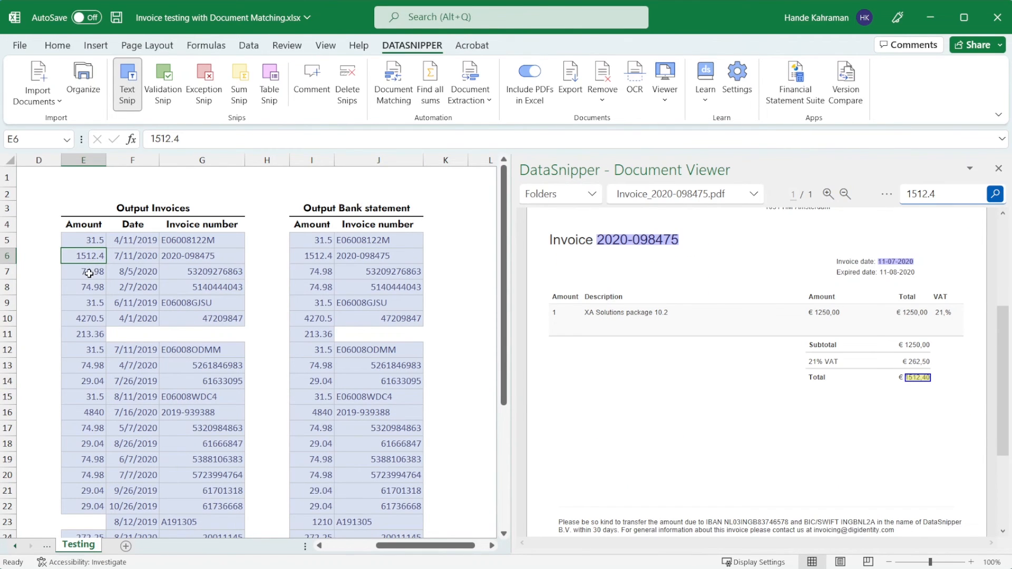
click(316, 240)
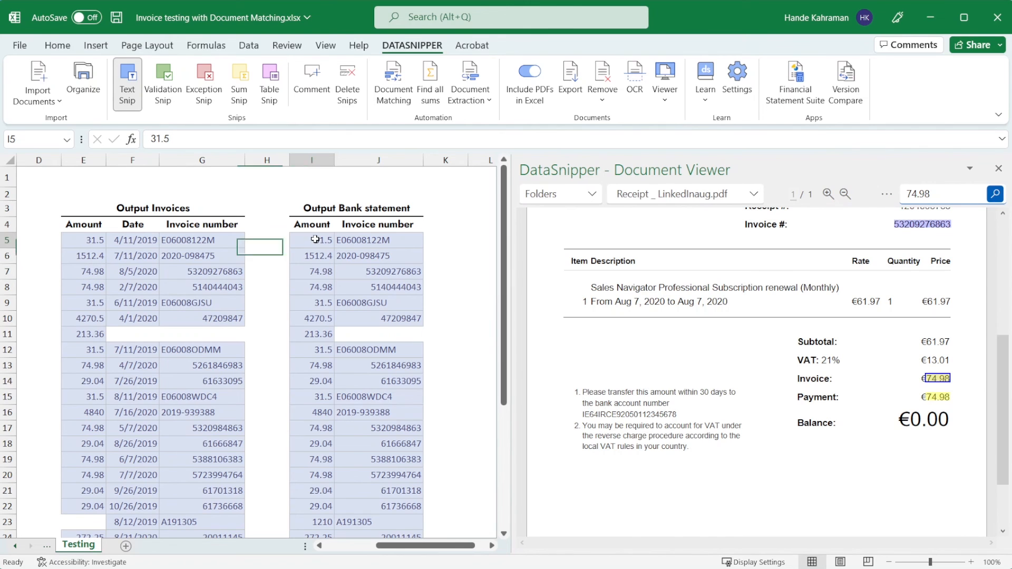
click(311, 255)
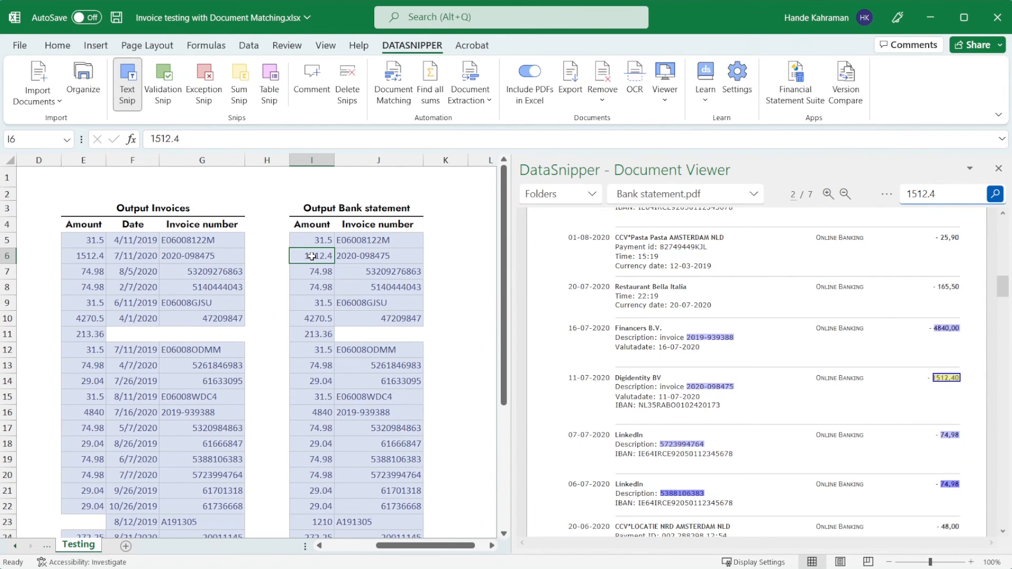
click(311, 271)
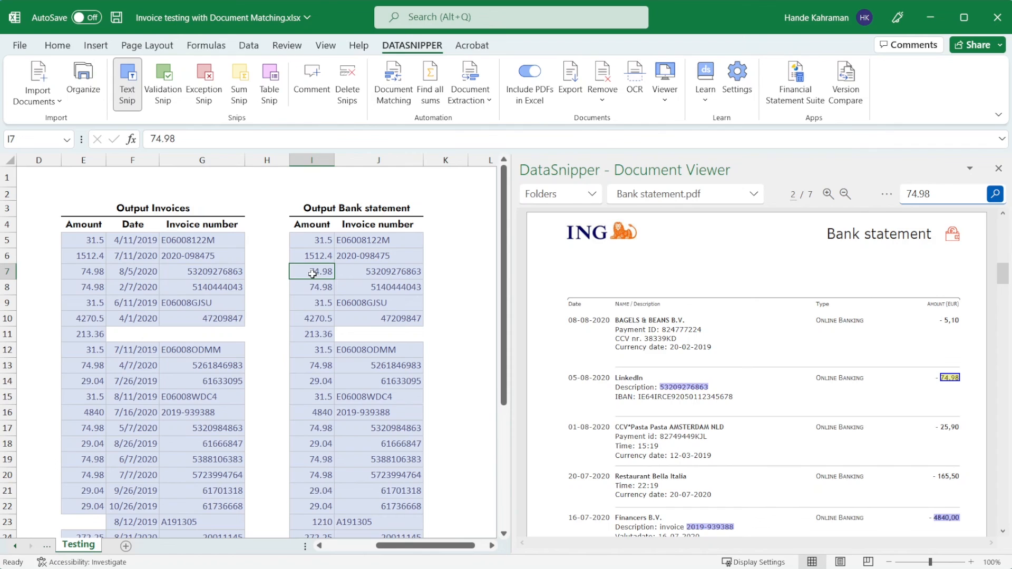